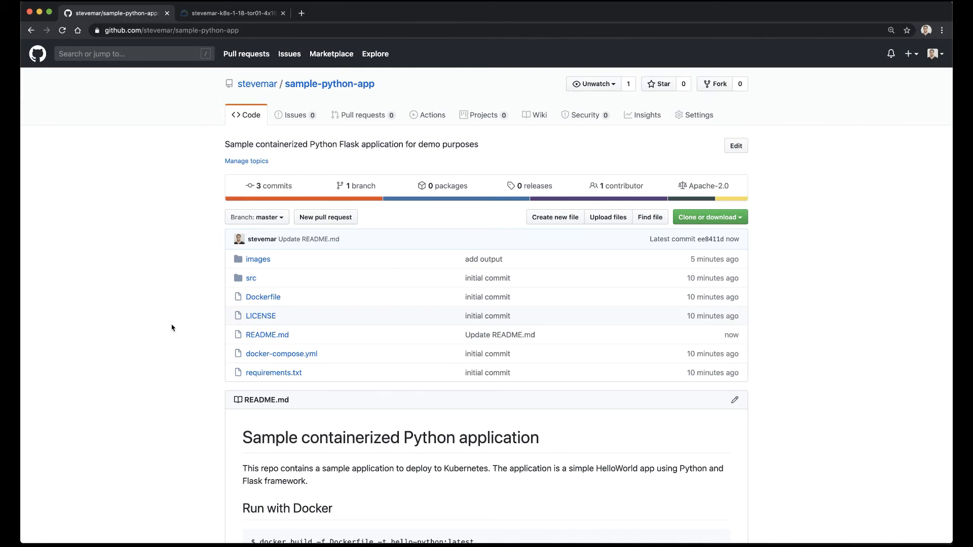
Step: Scroll through the repository and go to its Actions workflows area
scroll("down", 3)
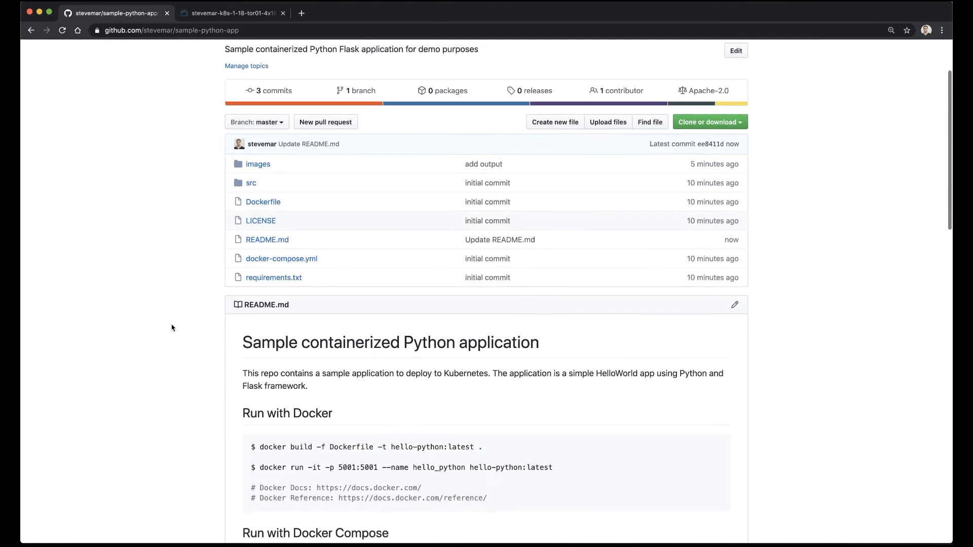
scroll("down", 3)
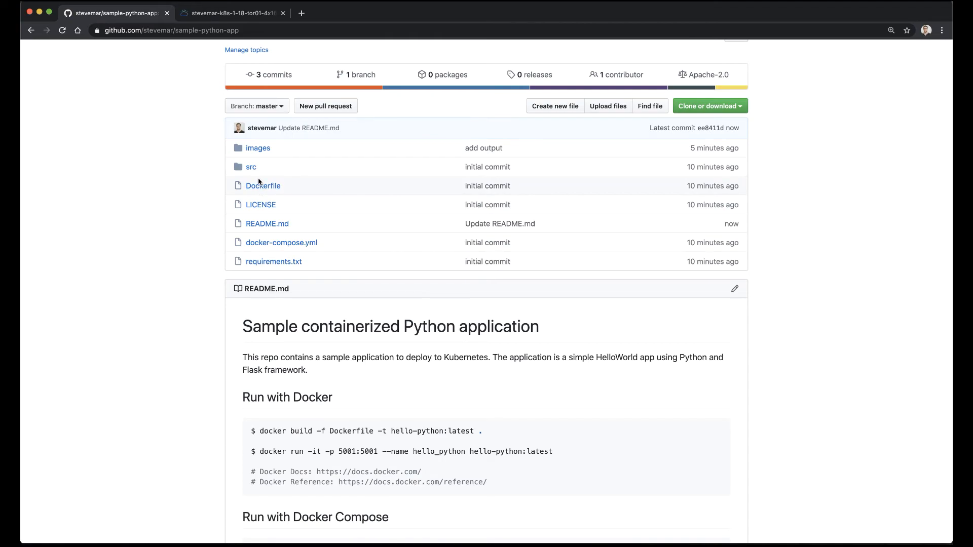
scroll("down", 3)
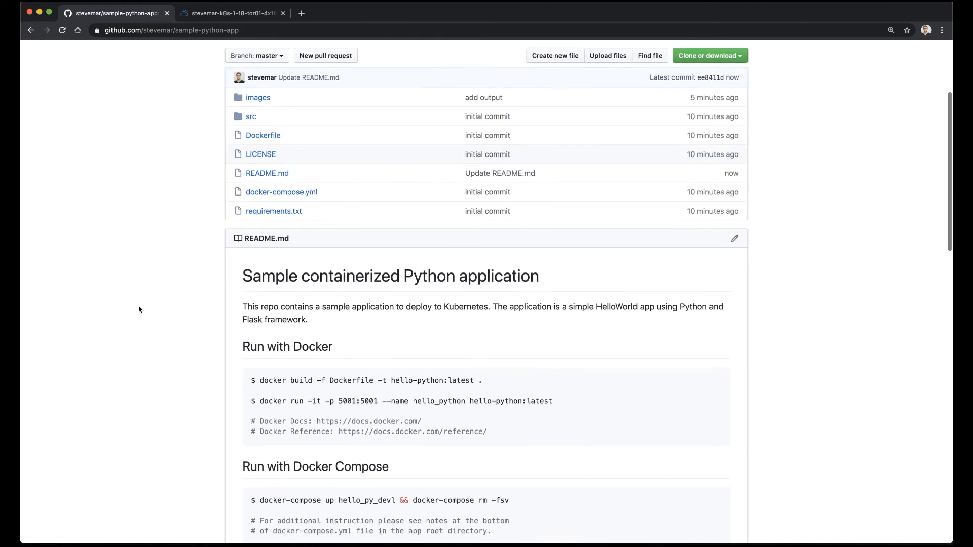
scroll("down", 3)
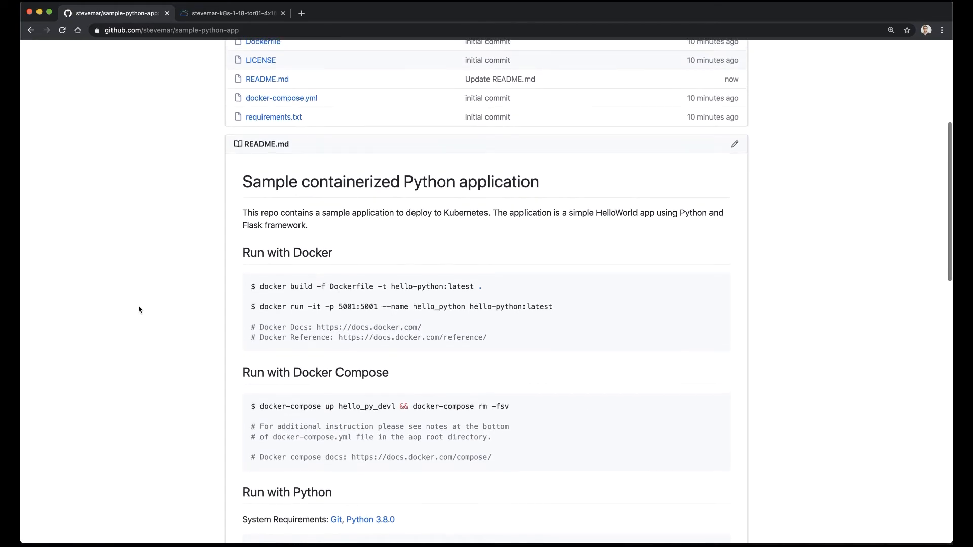
scroll("down", 3)
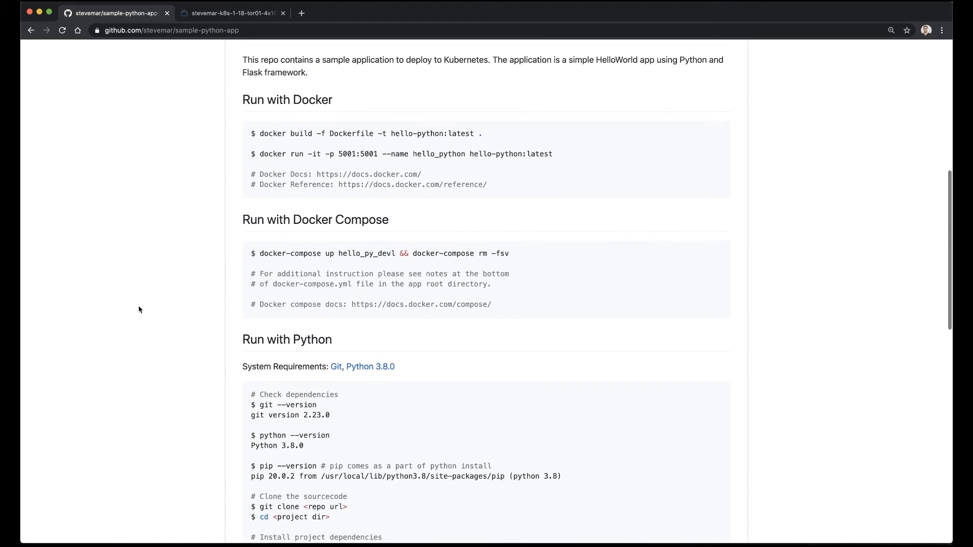
scroll("down", 3)
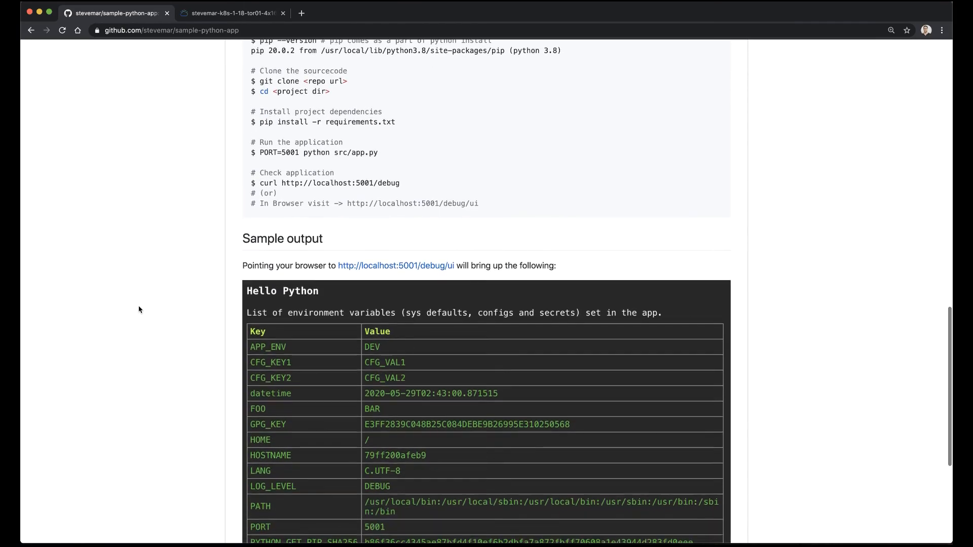
scroll("down", 3)
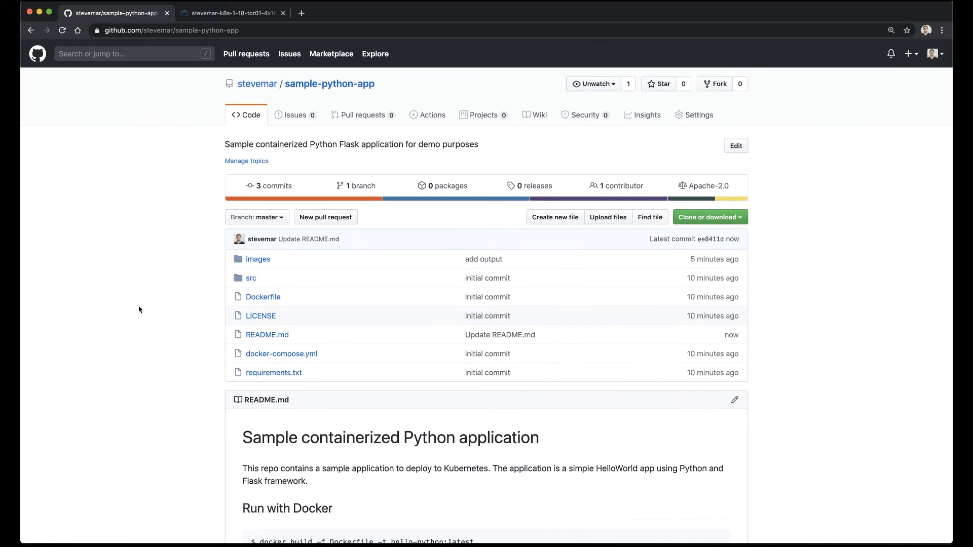
mouse_move(179, 115)
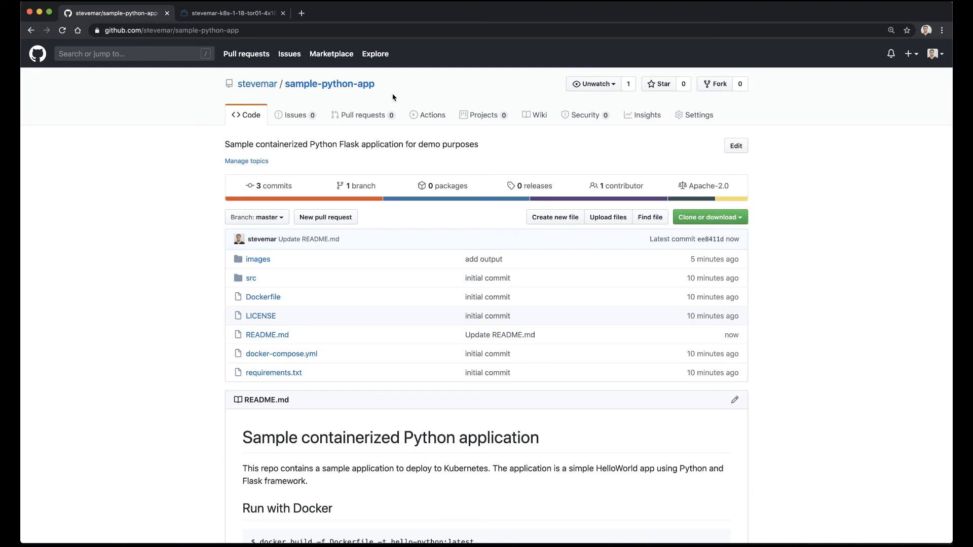
left_click(433, 115)
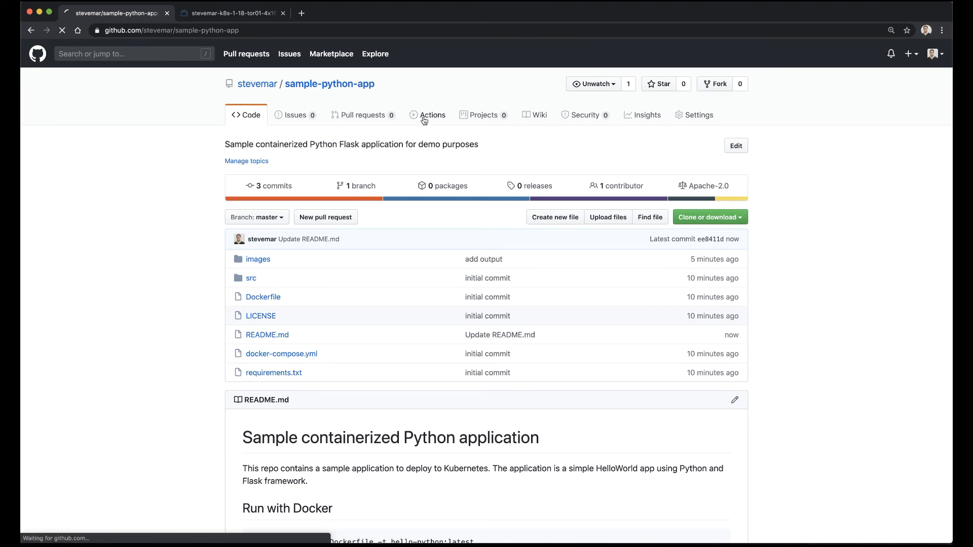
left_click(432, 115)
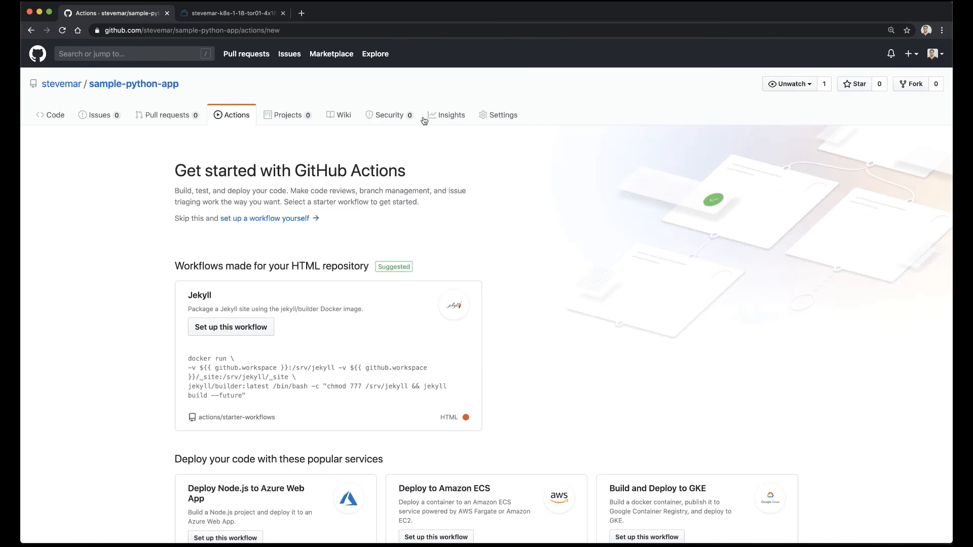
Step: Set up the Deploy to IBM Cloud Kubernetes Service starter workflow as a new ibm.yml file
scroll("down", 3)
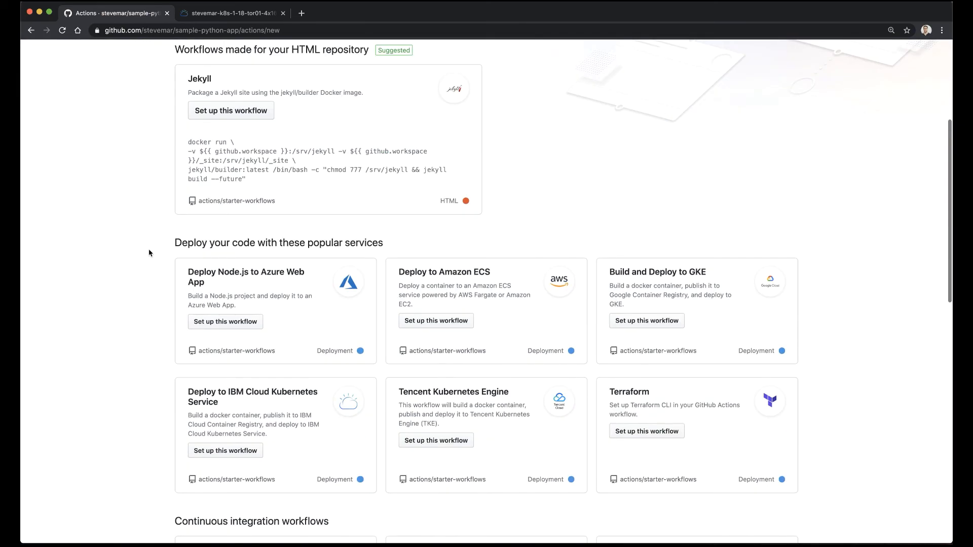
scroll("down", 3)
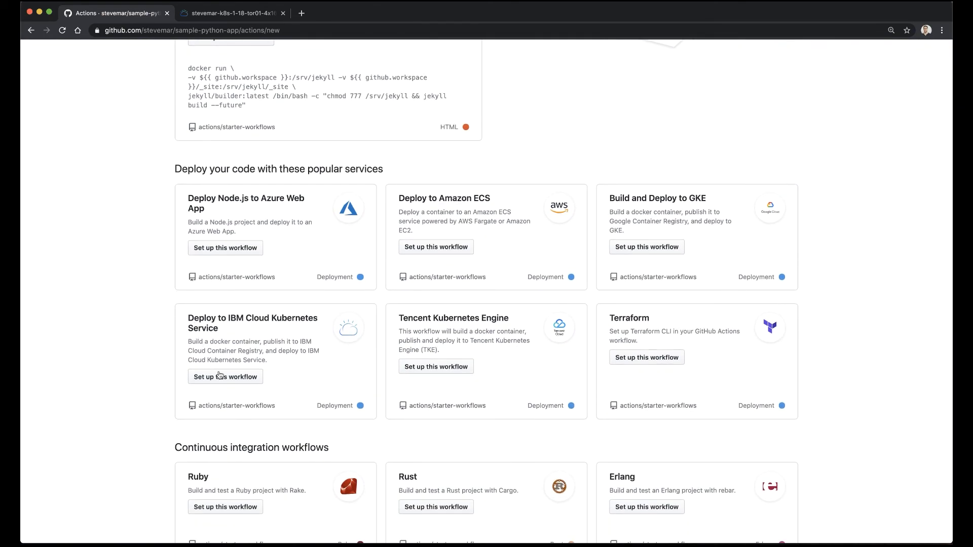
mouse_move(225, 377)
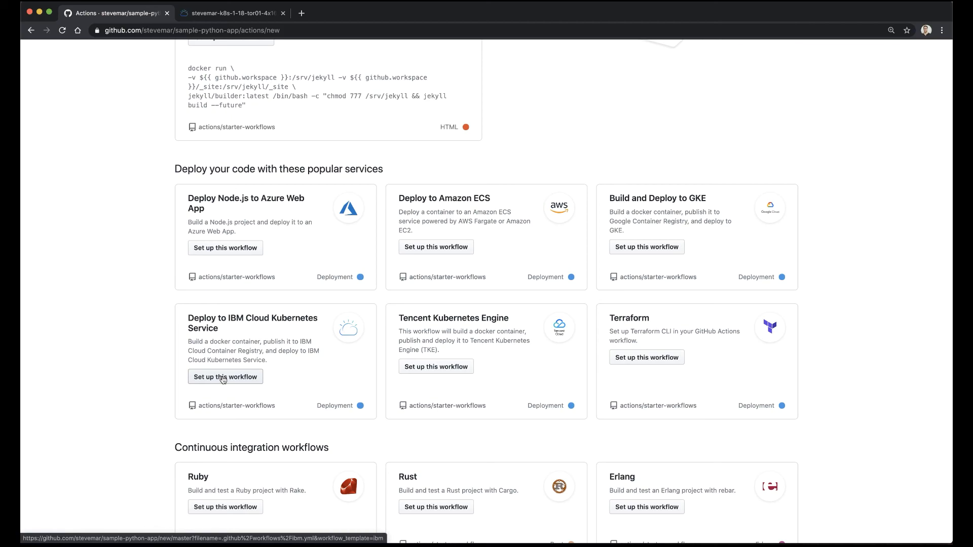
left_click(225, 377)
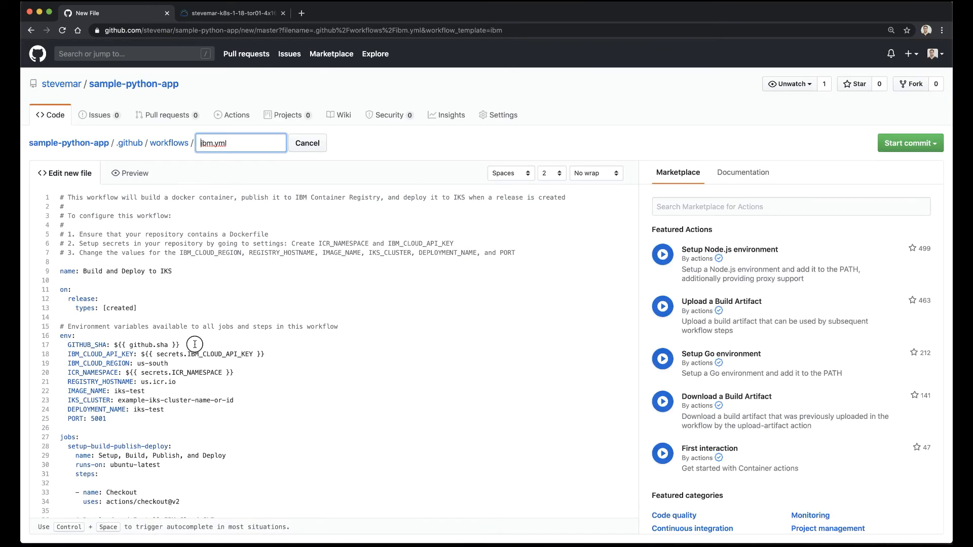
Step: Replace the IKS_CLUSTER placeholder in ibm.yml with cluster ID br81hufw0csdd57q7gug from IBM Cloud
scroll("down", 3)
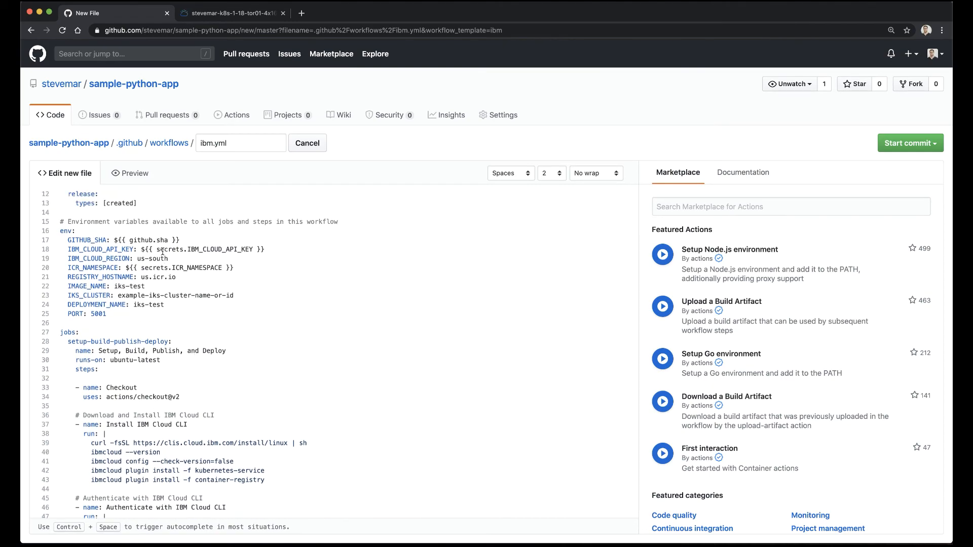
left_click(231, 12)
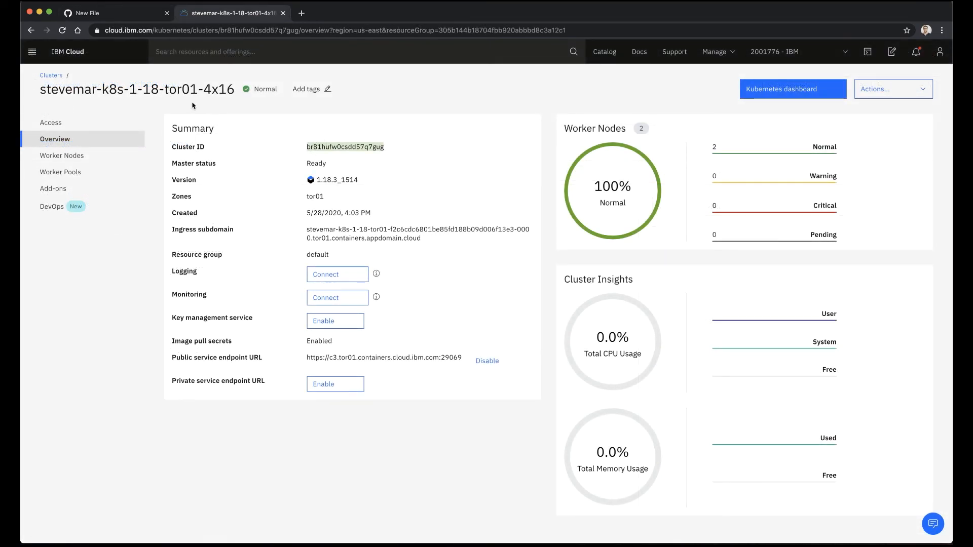
left_click(116, 13)
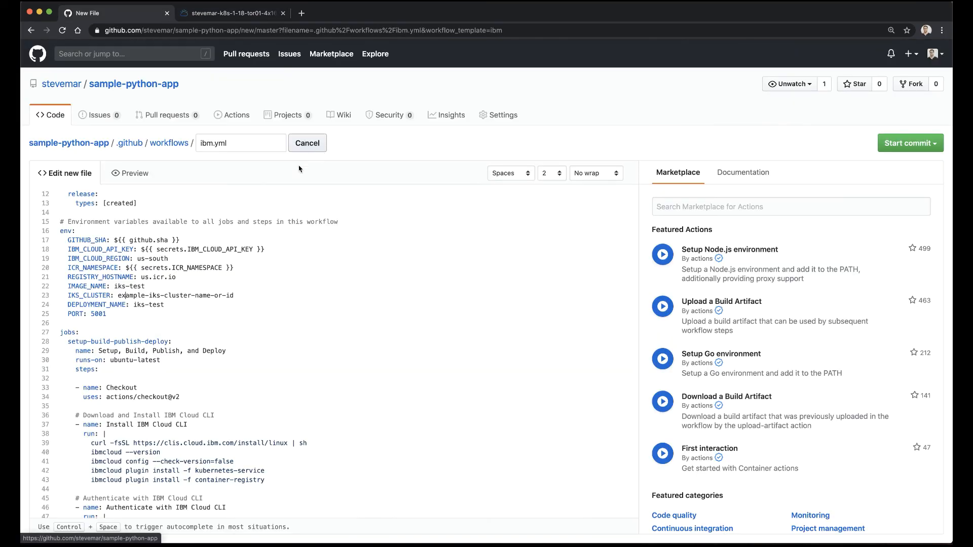
double_click(137, 295)
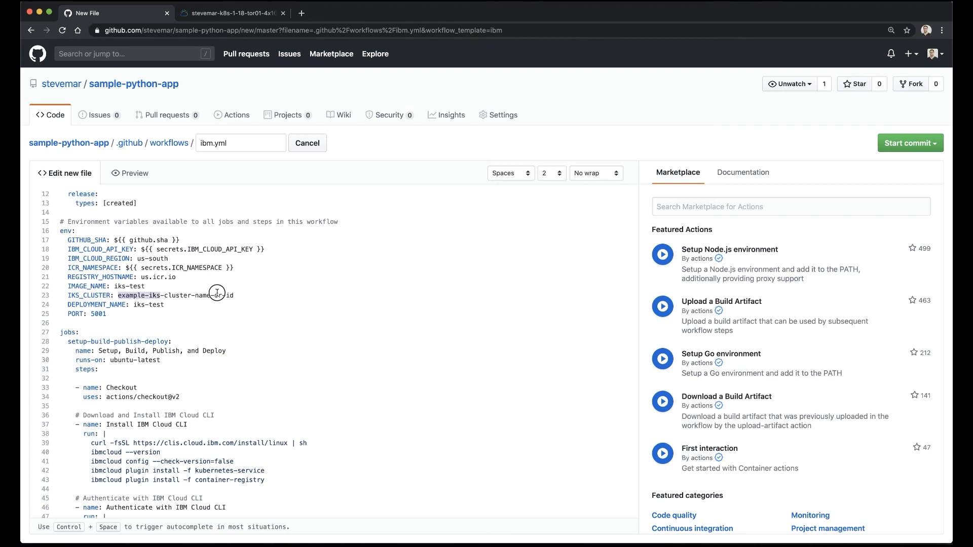
type("br81hufw0csdd57q7gug")
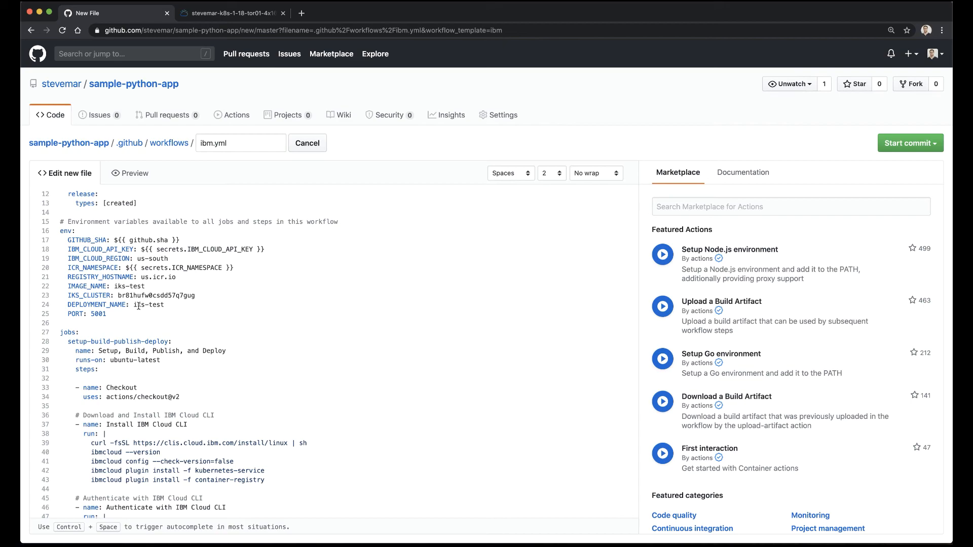
double_click(123, 286)
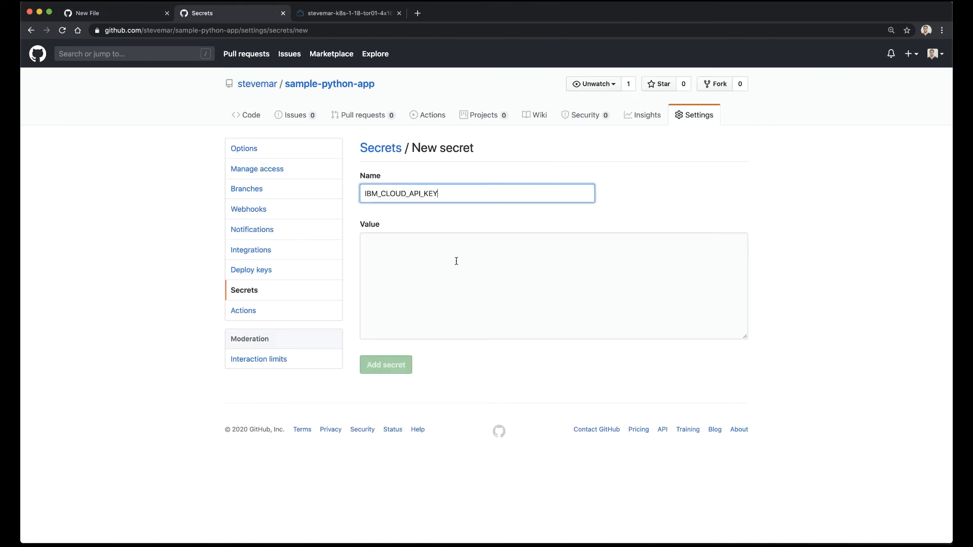
Step: Move to the IBM_CLOUD_API_KEY secret's Value field and bring up IBM Cloud's API keys list
left_click(553, 286)
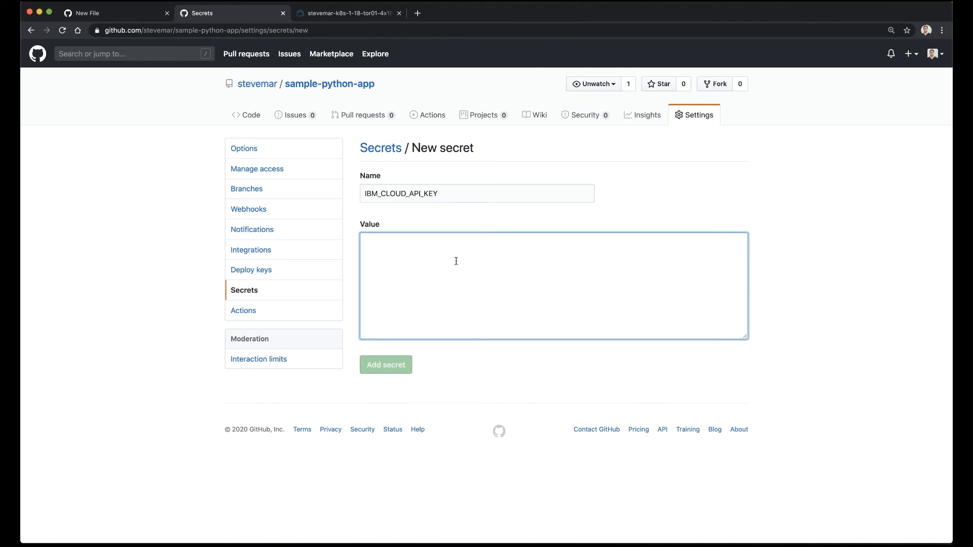
left_click(463, 12)
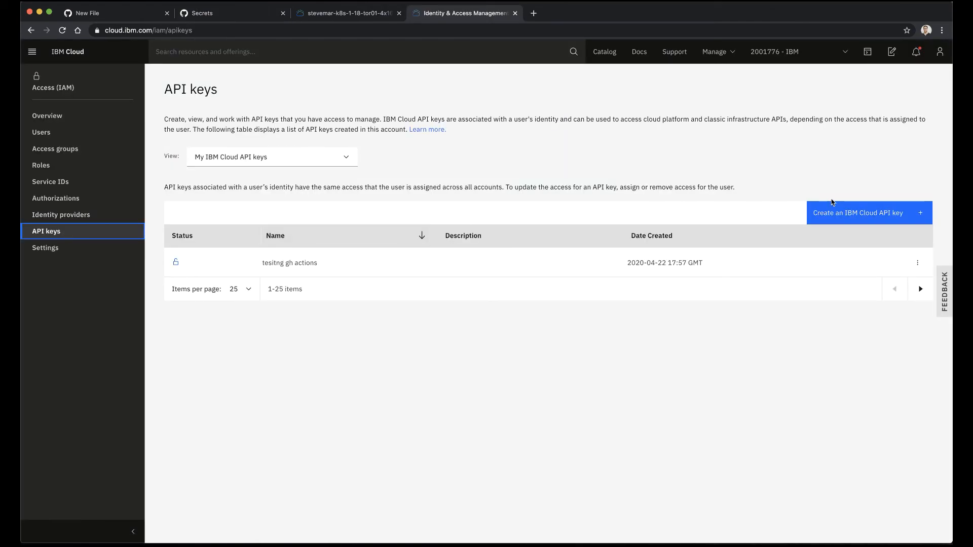
Step: Create a new IBM Cloud API key named gh-action-demo
left_click(868, 213)
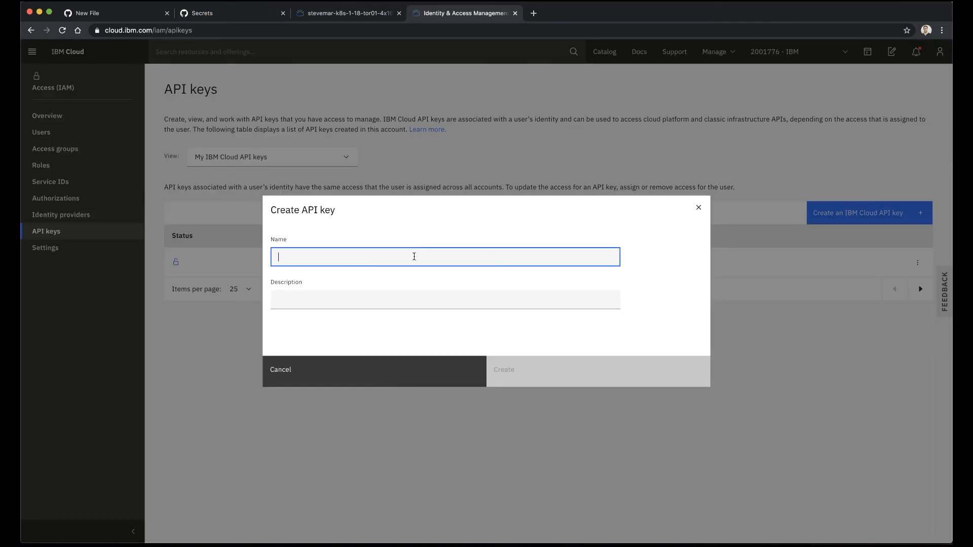
type("gh-action-dem")
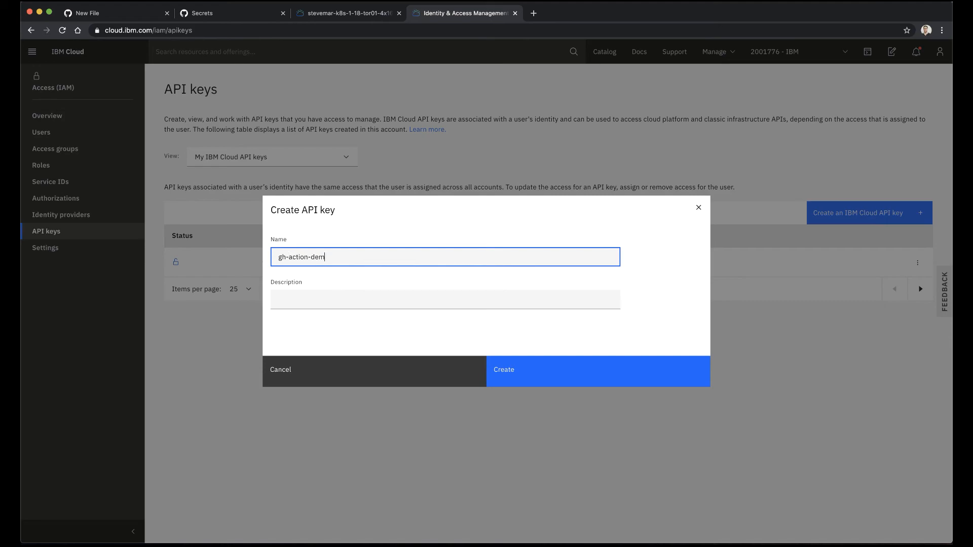
type("o")
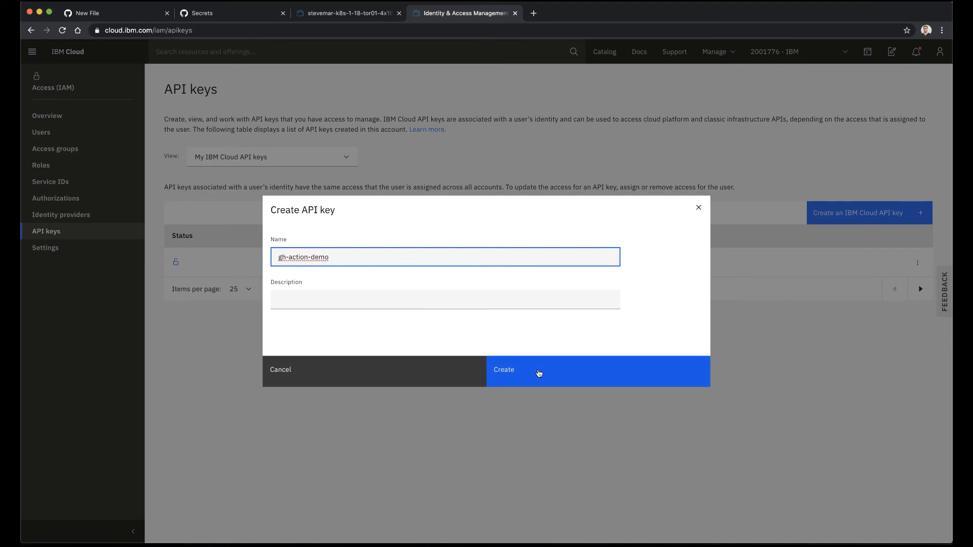
left_click(504, 369)
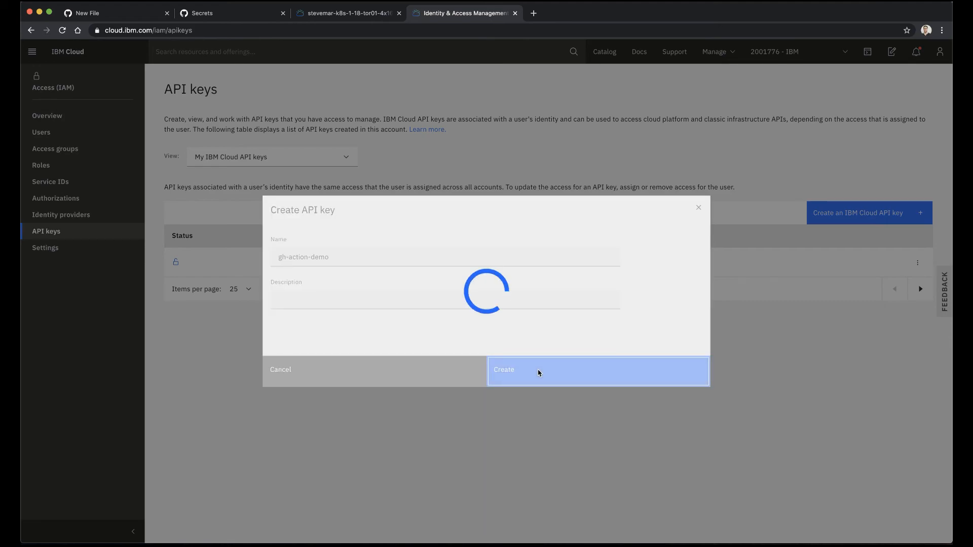
Step: Save the key as the IBM_CLOUD_API_KEY repository secret and return to ibm.yml
left_click(201, 12)
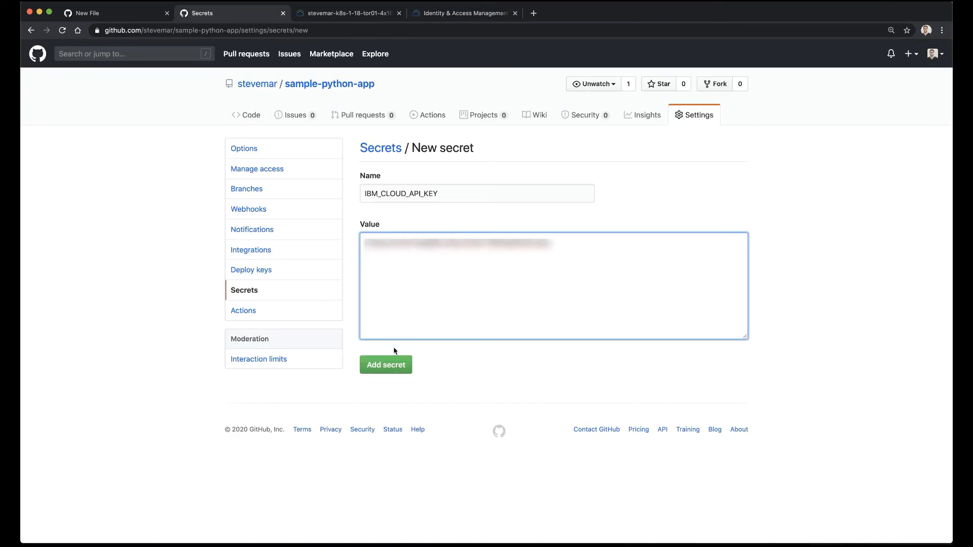
left_click(385, 364)
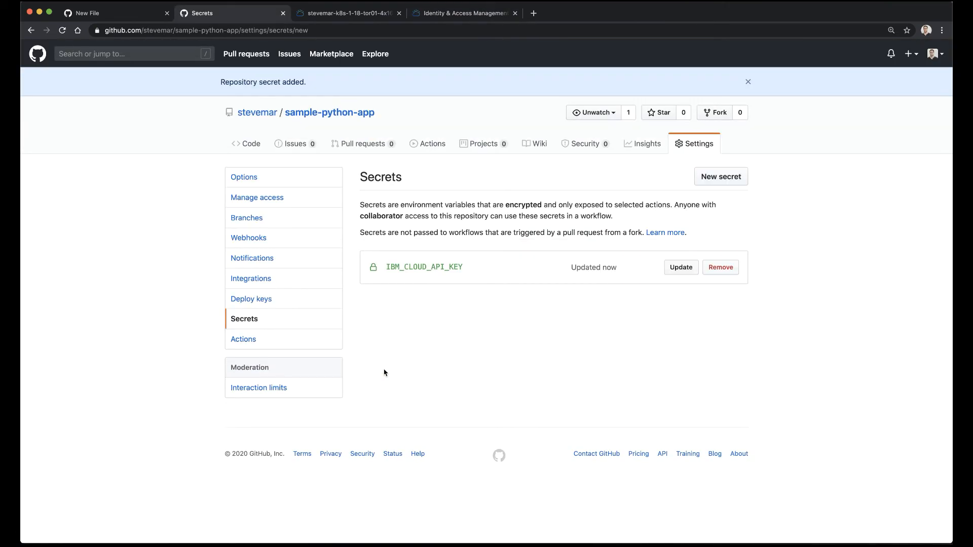
left_click(720, 176)
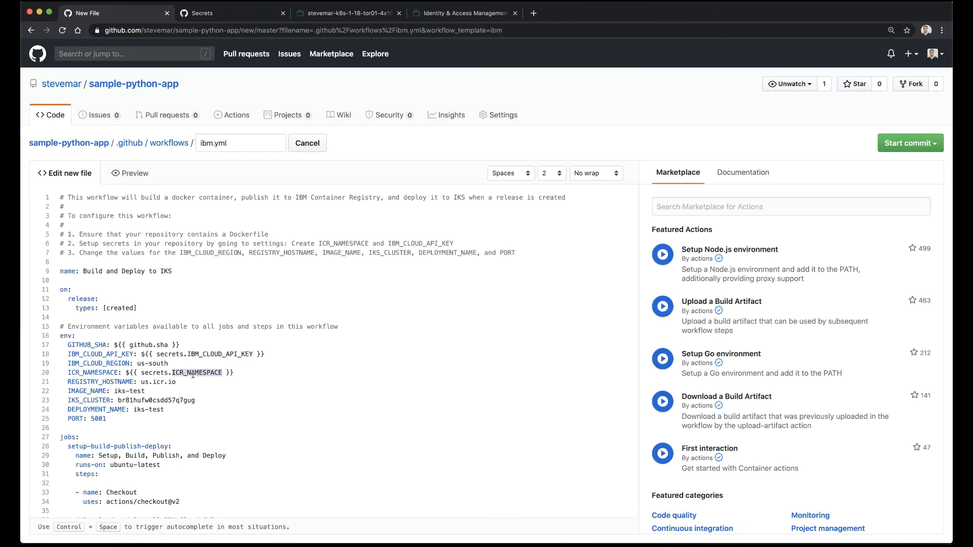
Step: Save the ICR_NAMESPACE secret with the stevemar-demo namespace copied from IBM Cloud Registry
left_click(464, 13)
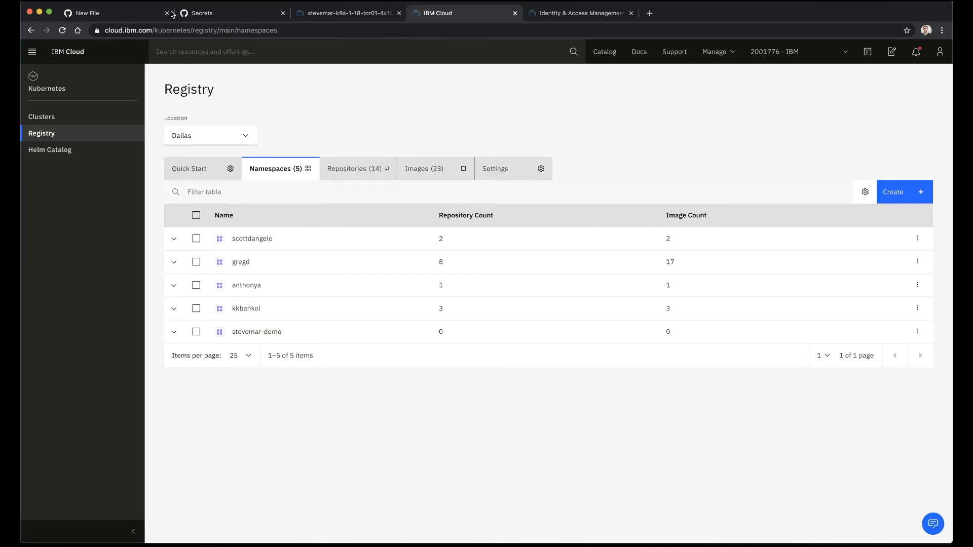
left_click(205, 12)
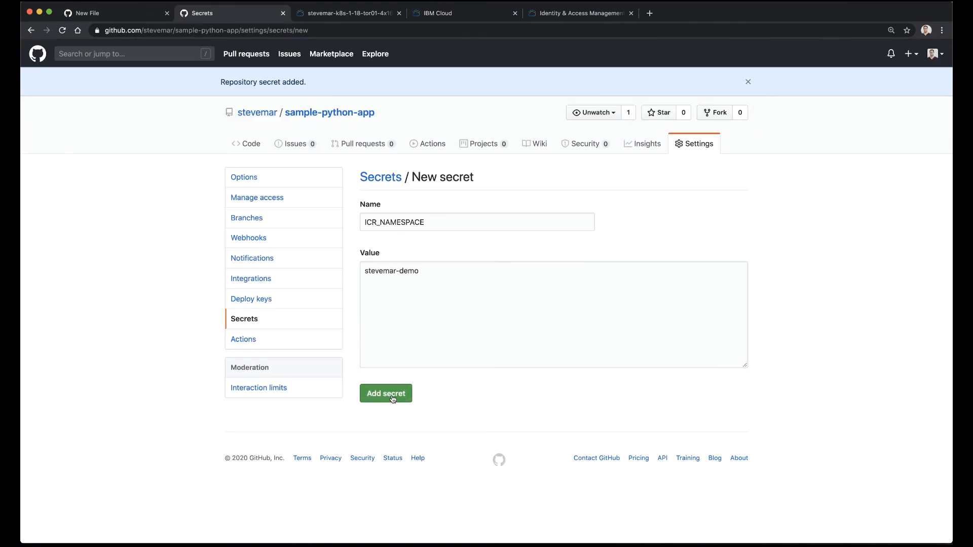
left_click(385, 393)
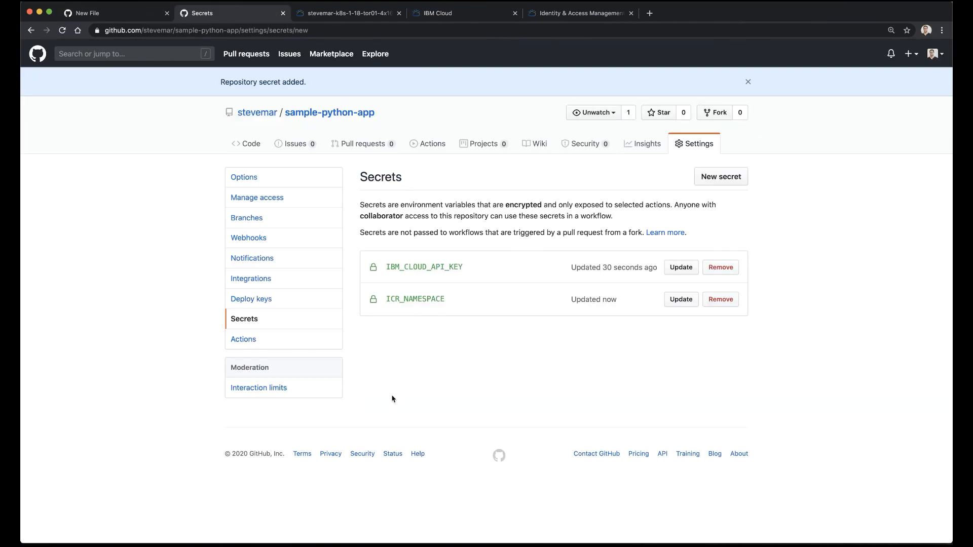
Step: Commit the new ibm.yml workflow file directly to master
left_click(112, 12)
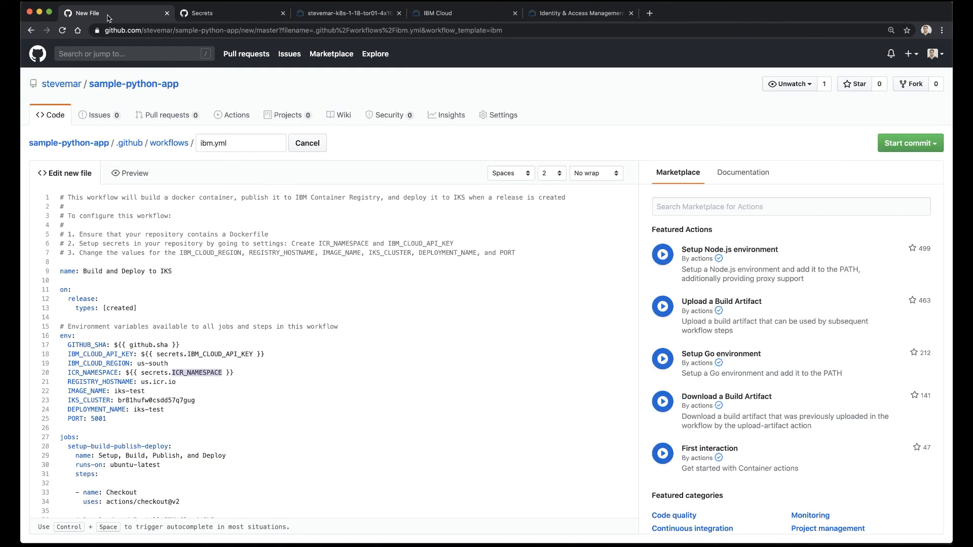
left_click(906, 143)
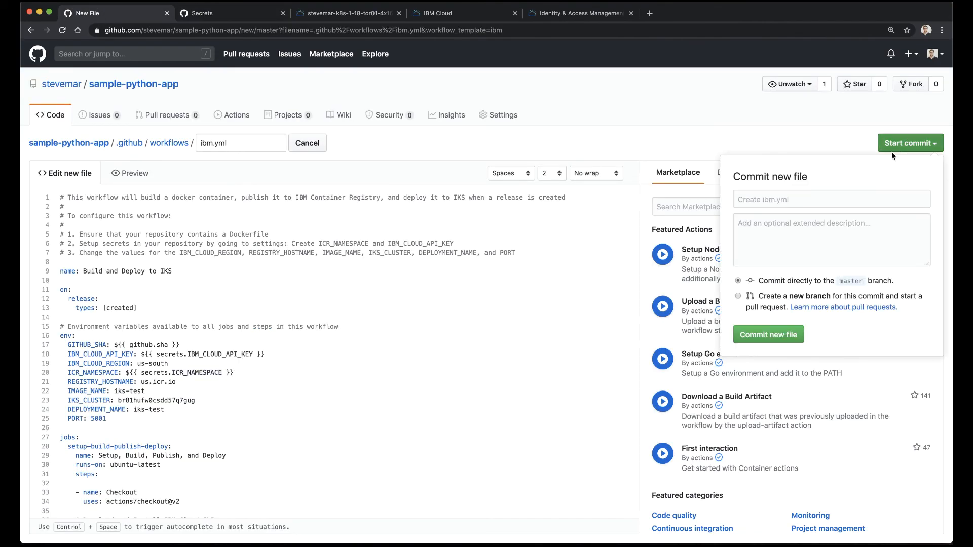
left_click(768, 335)
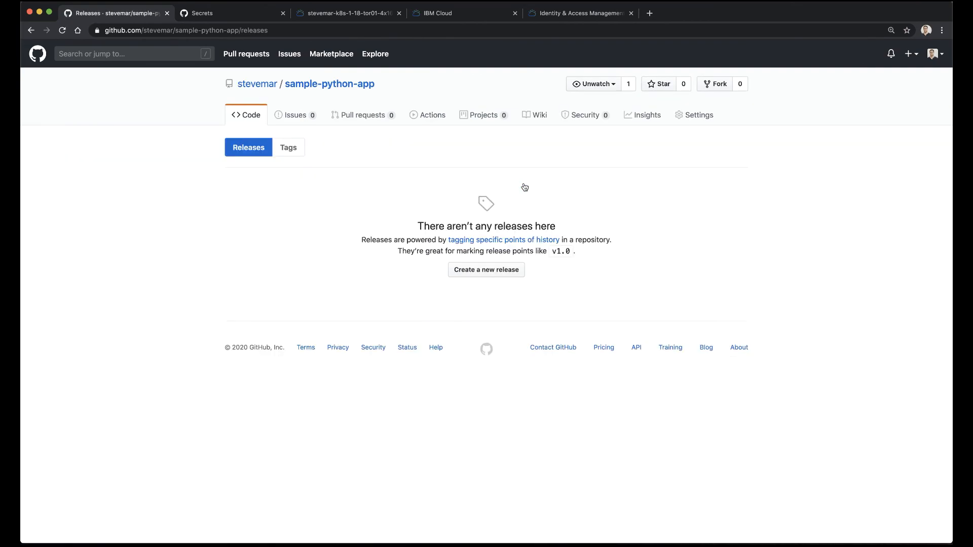
Step: Publish a new release with tag and title 1.0
left_click(485, 270)
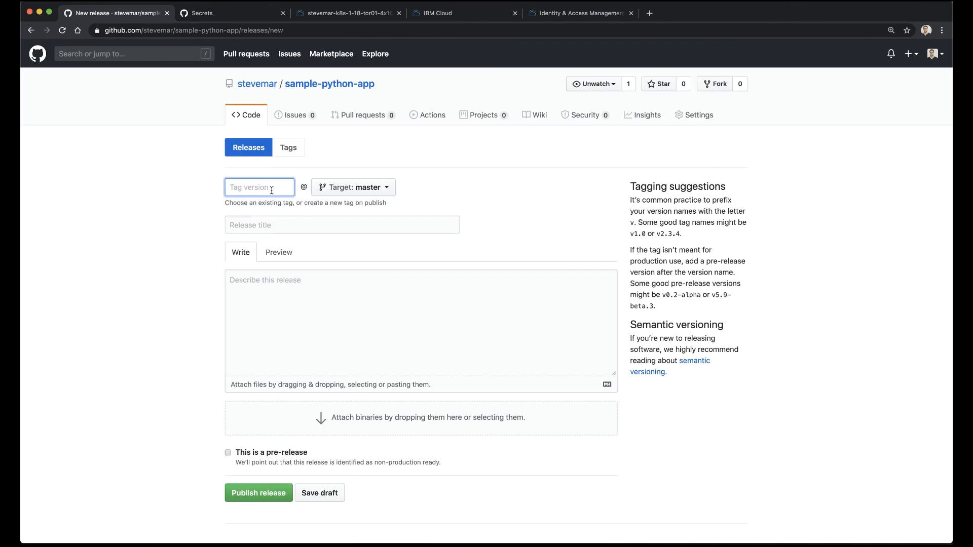
type("1.0")
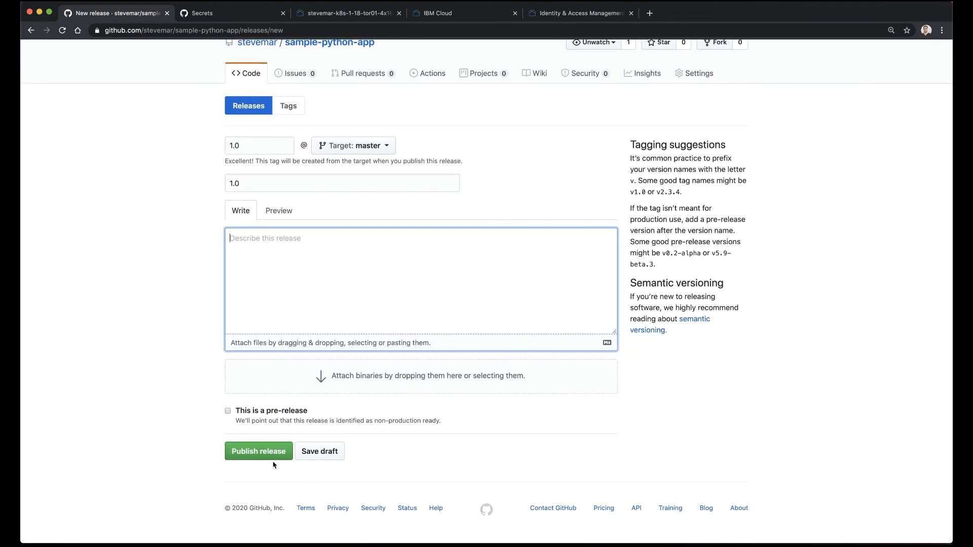
left_click(258, 451)
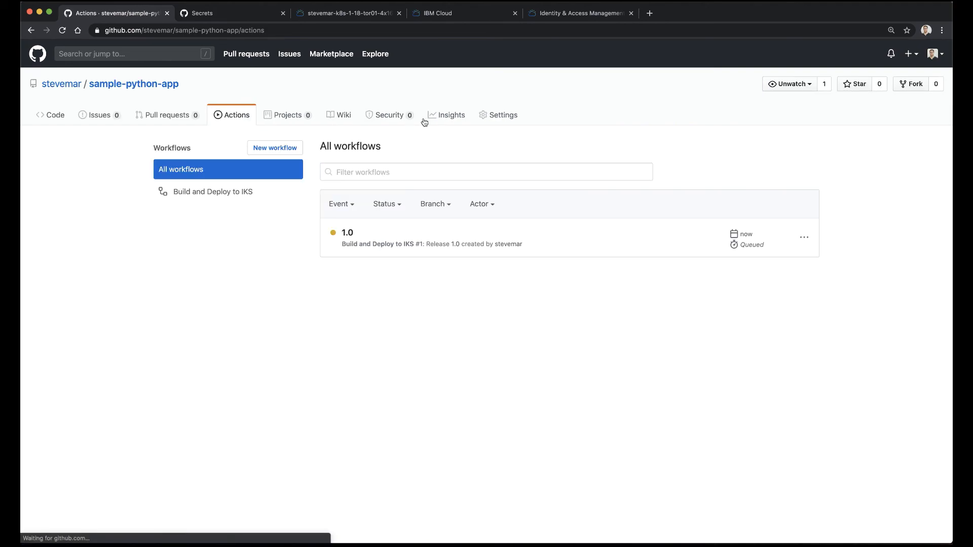
Step: Follow the release 1.0 Build and Deploy to IKS job logs and select EXTERNAL-IP 169.55.185.198
left_click(212, 191)
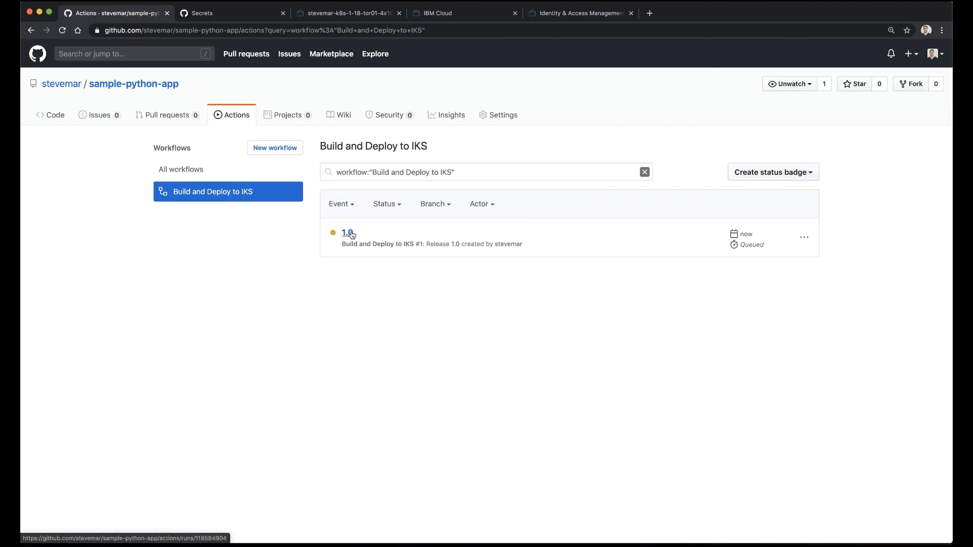
left_click(347, 234)
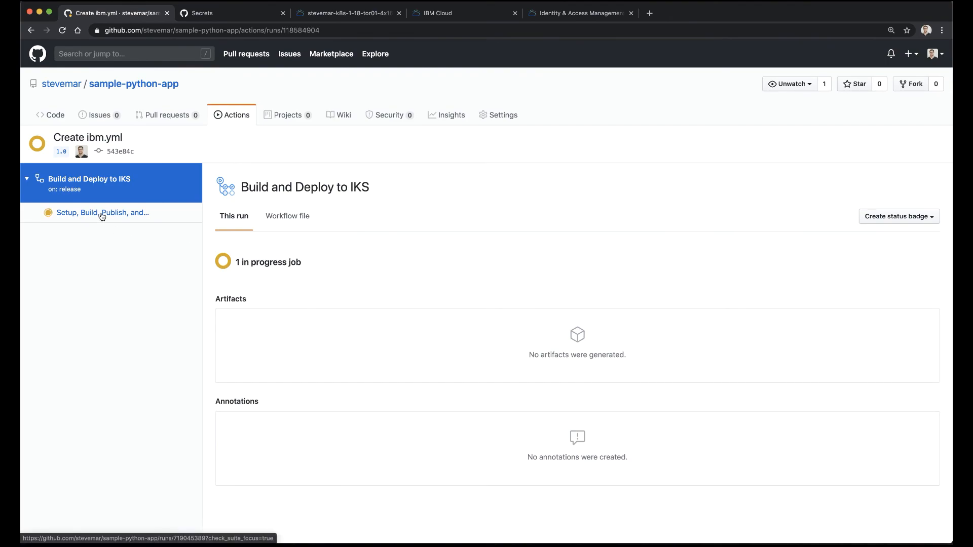
left_click(102, 211)
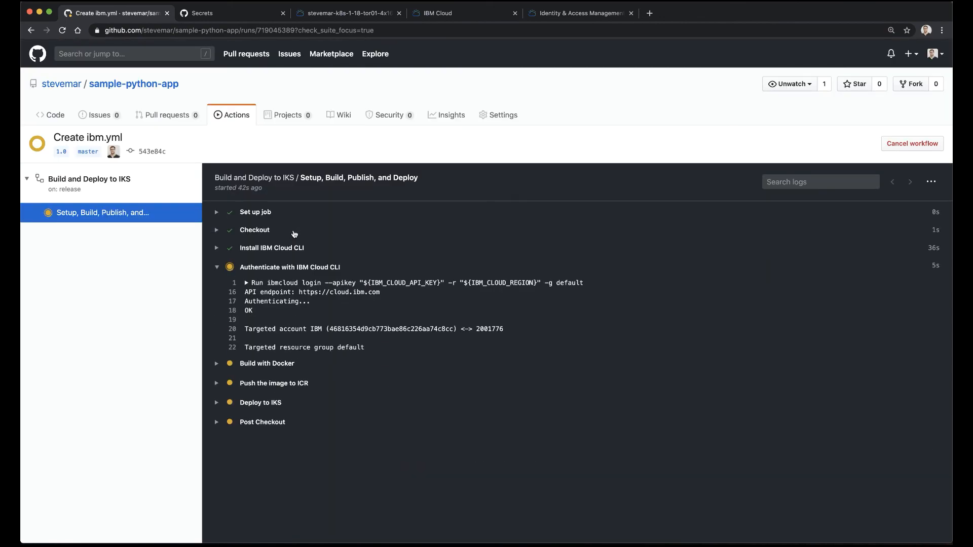
scroll("down", 3)
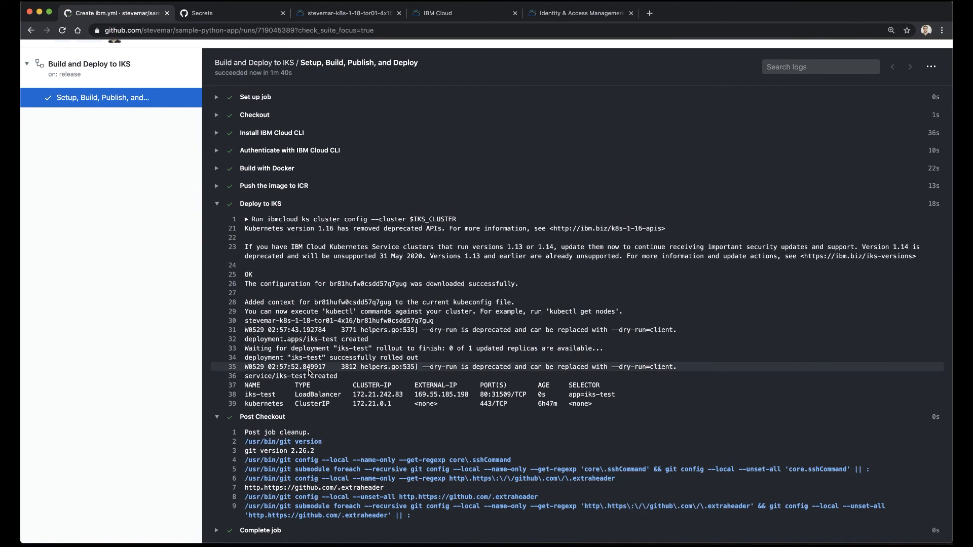
double_click(441, 394)
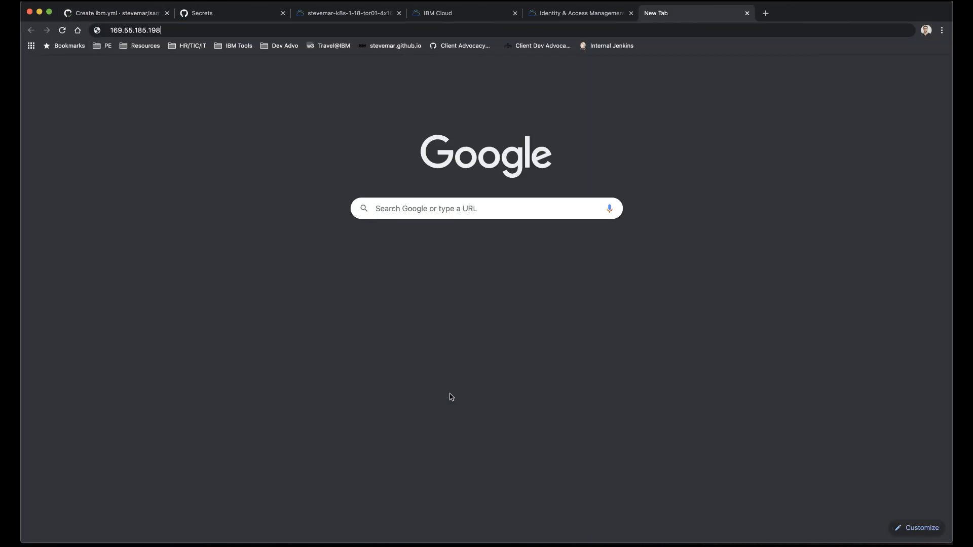
Step: Load the Hello Python app at 169.55.185.198, then return to the workflow run logs
key("Enter")
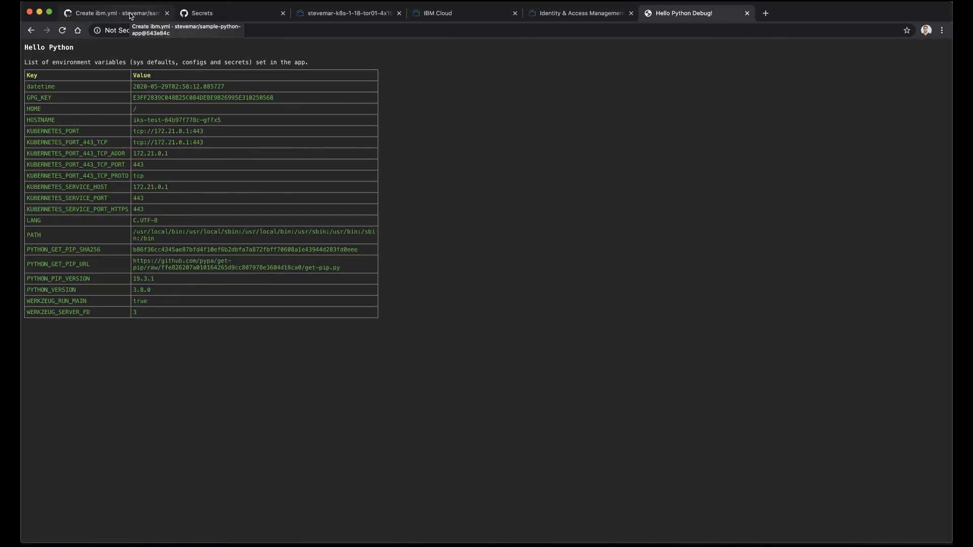
left_click(115, 13)
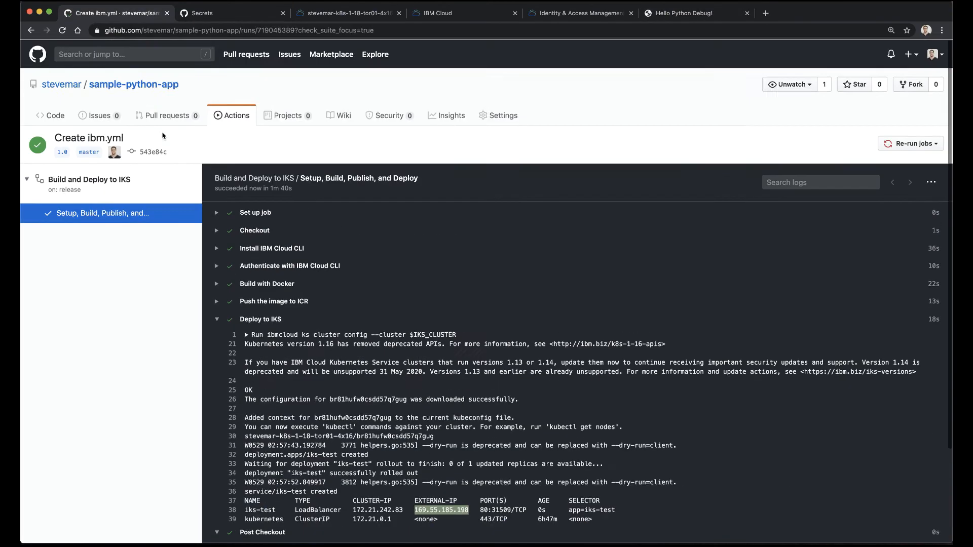
Step: Browse the starter workflow gallery down to the Deploy to IBM Cloud Kubernetes Service card
left_click(236, 115)
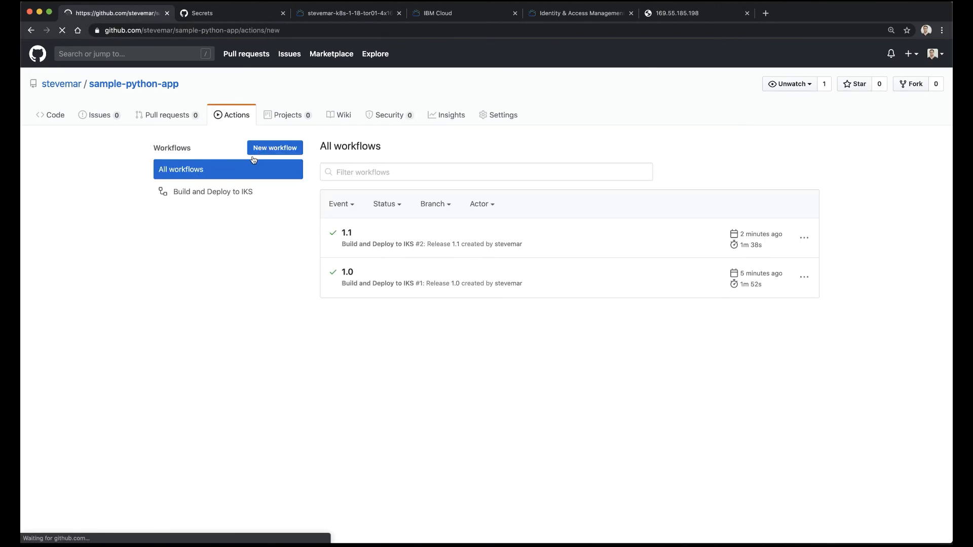
left_click(274, 148)
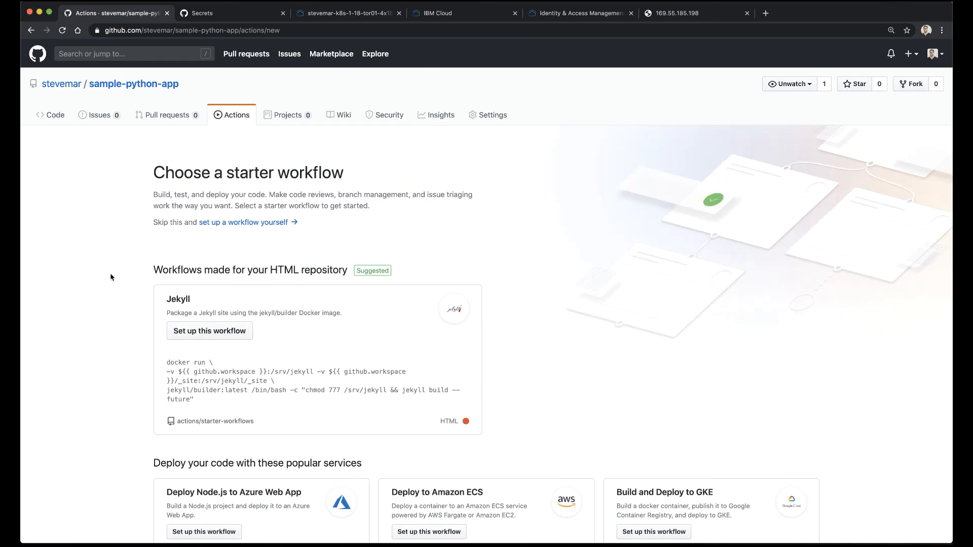
scroll("down", 3)
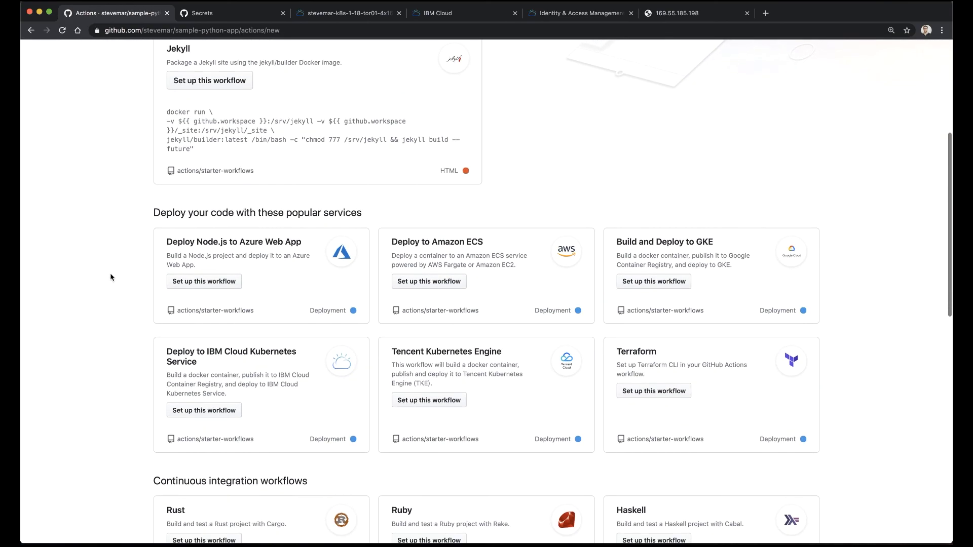
scroll("down", 3)
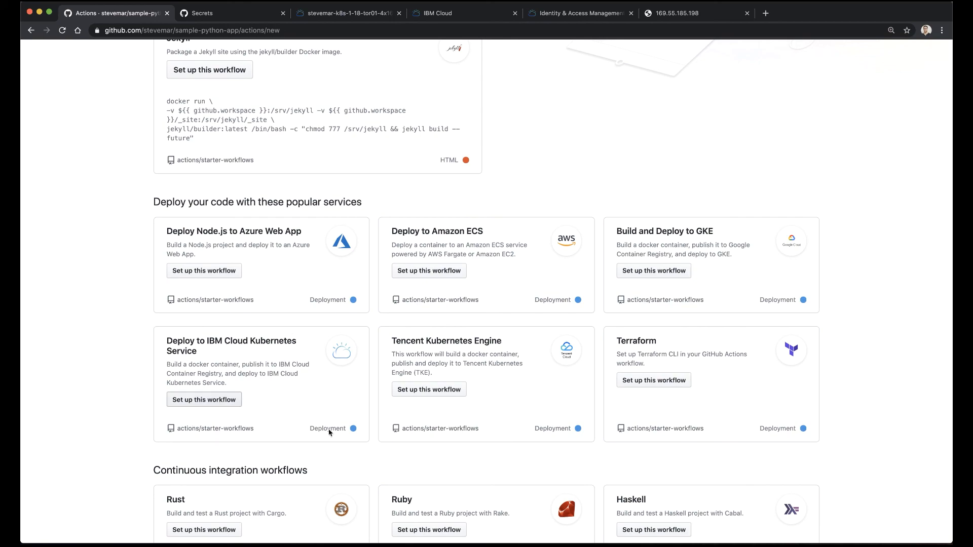
mouse_move(131, 345)
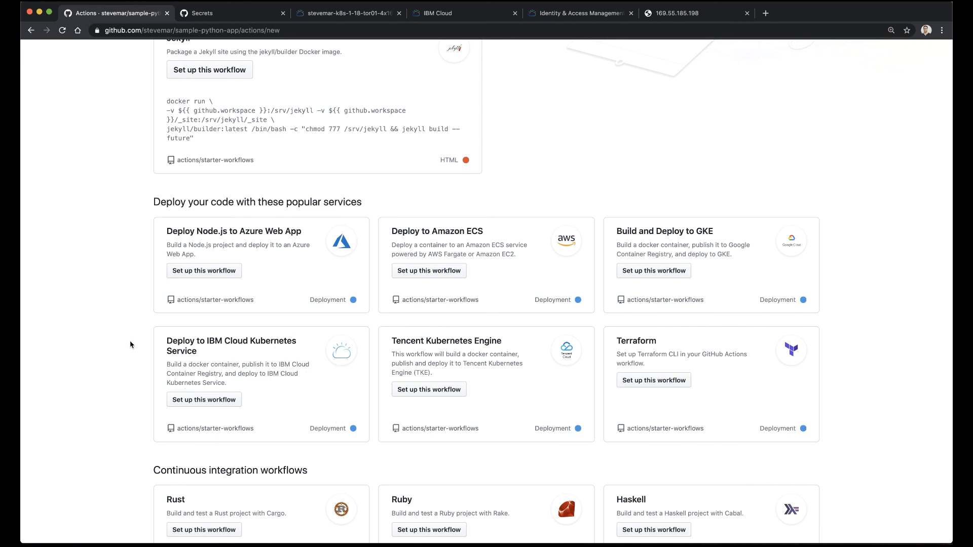
mouse_move(633, 144)
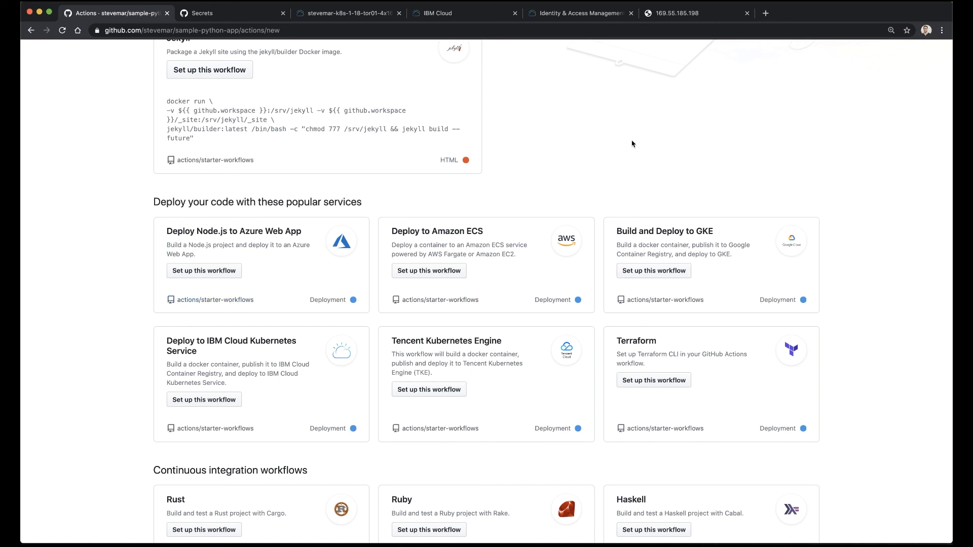